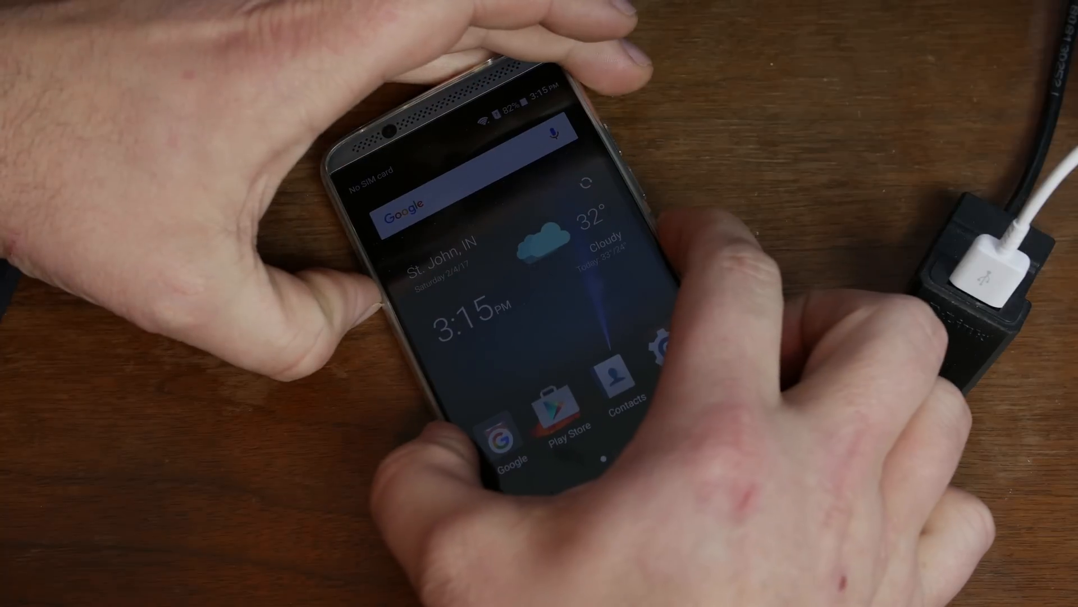
- Restart the phone with the power key and move down the bootloader options to Fastboot
key(power)
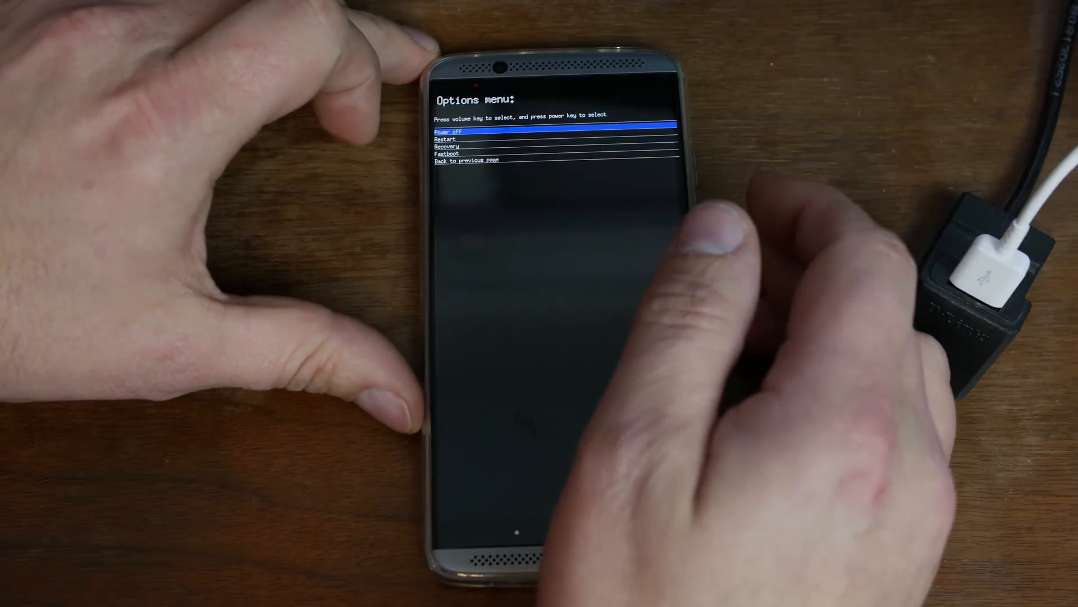
key(volumedown)
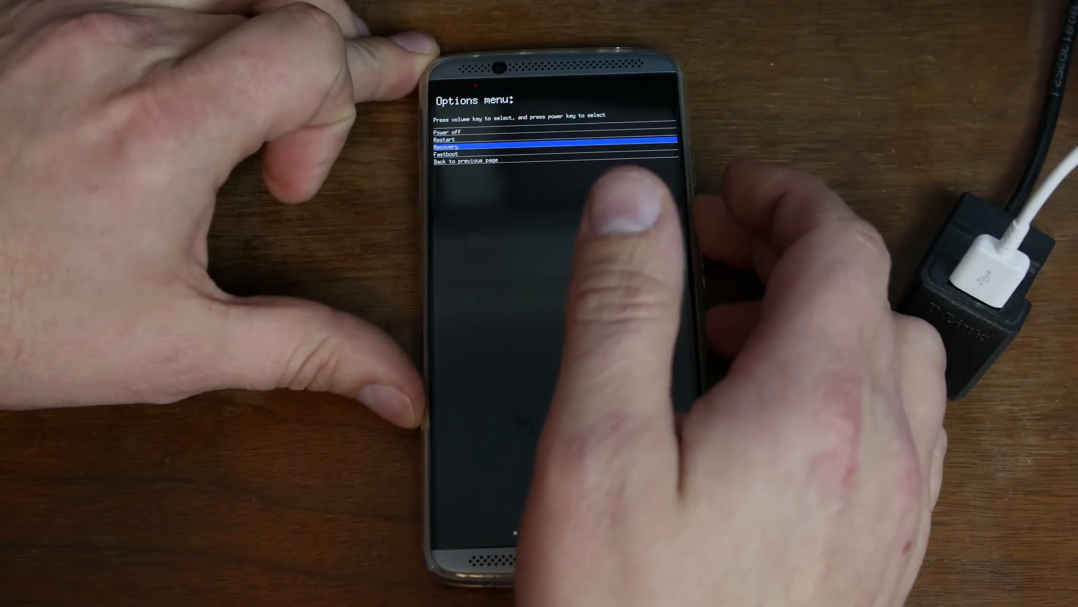
key(volumedown)
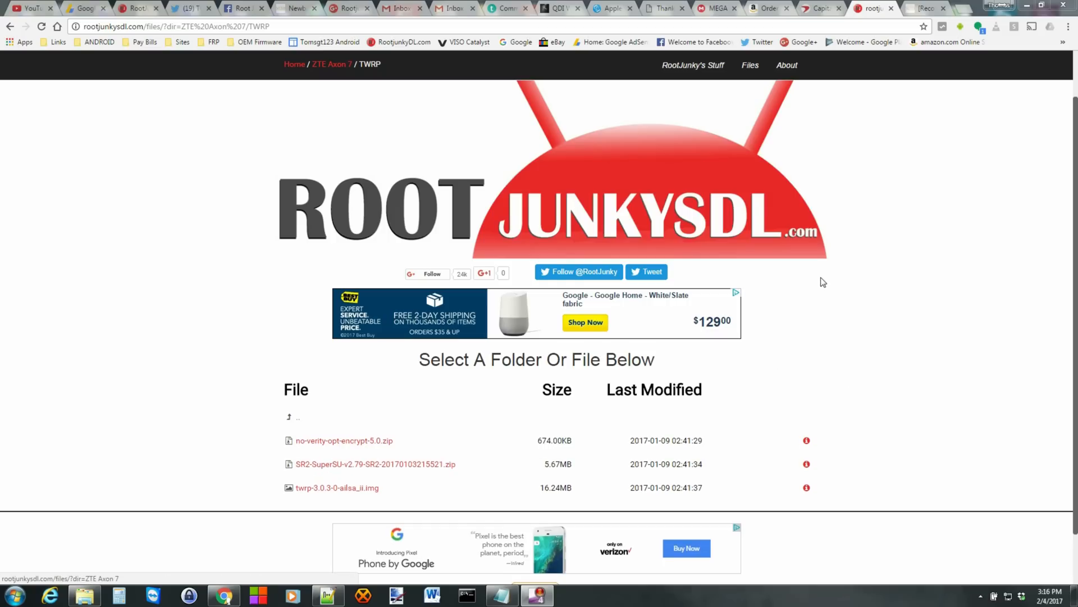
mouse_move(853, 405)
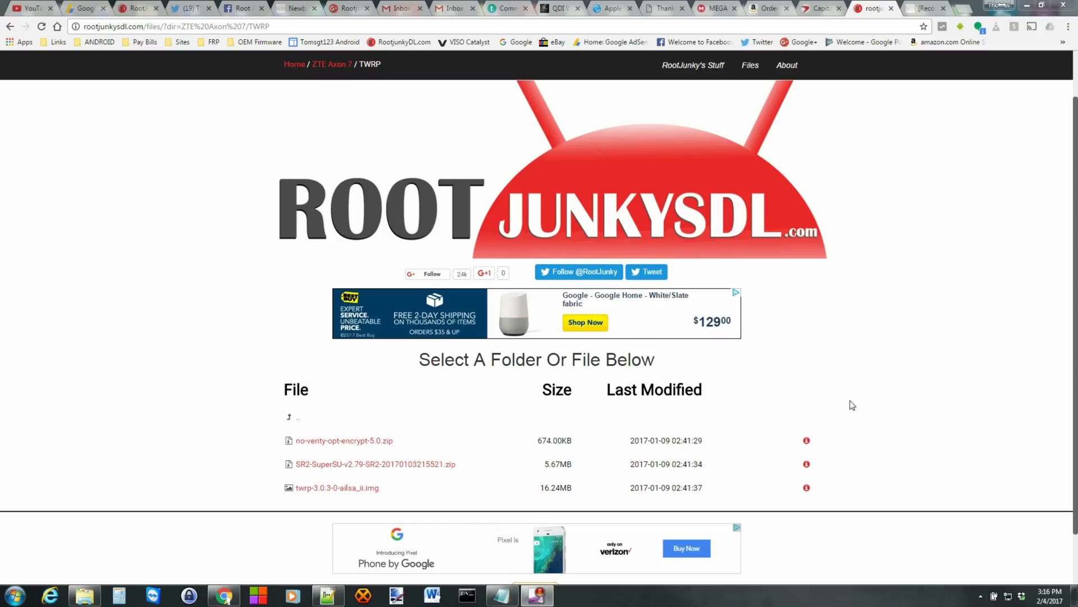
mouse_move(797, 417)
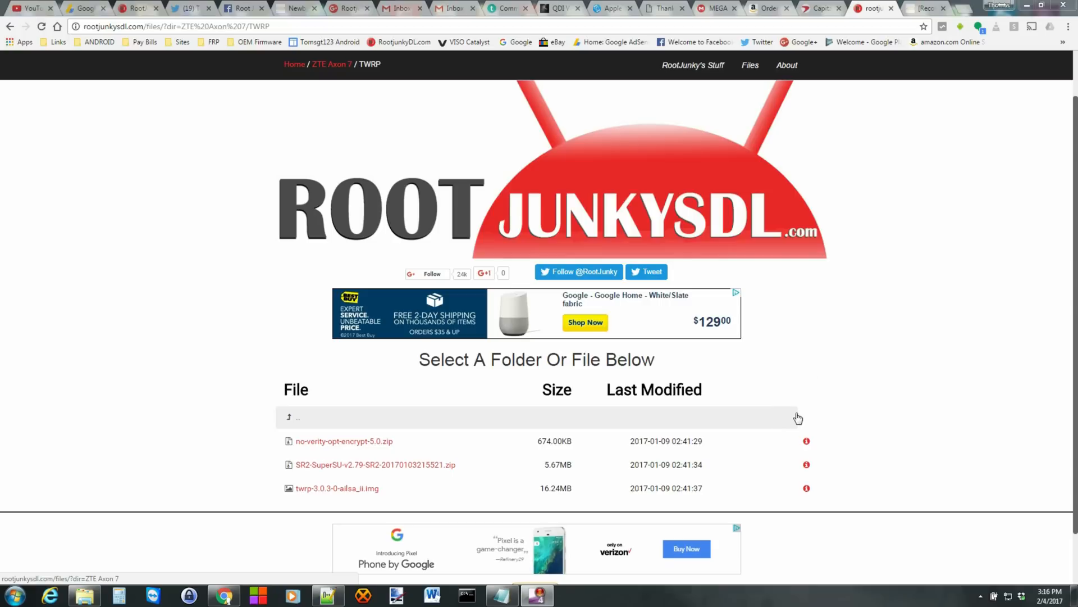
mouse_move(308, 438)
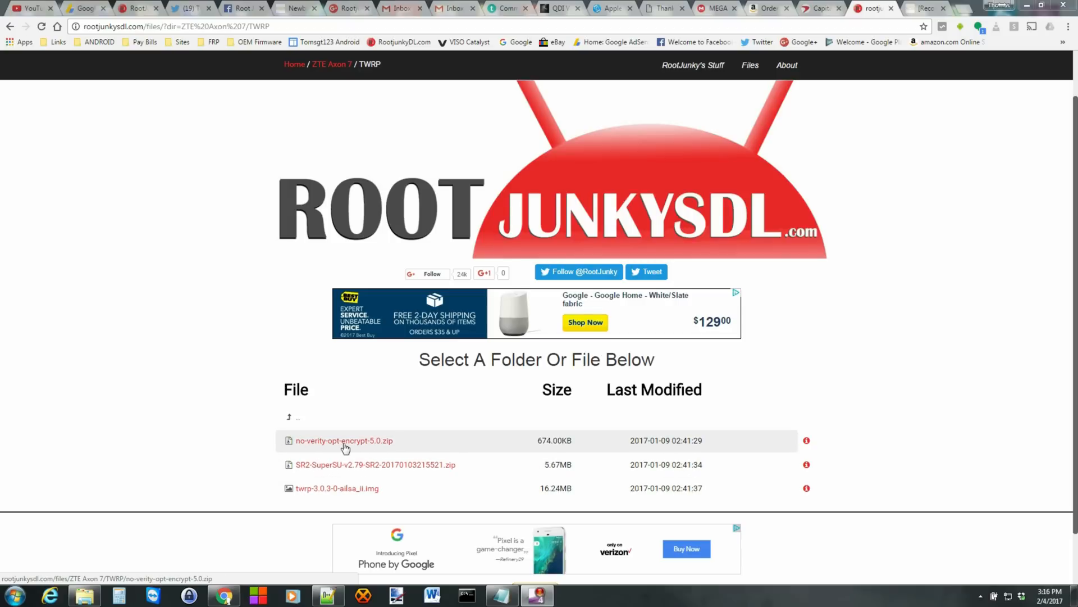
mouse_move(365, 482)
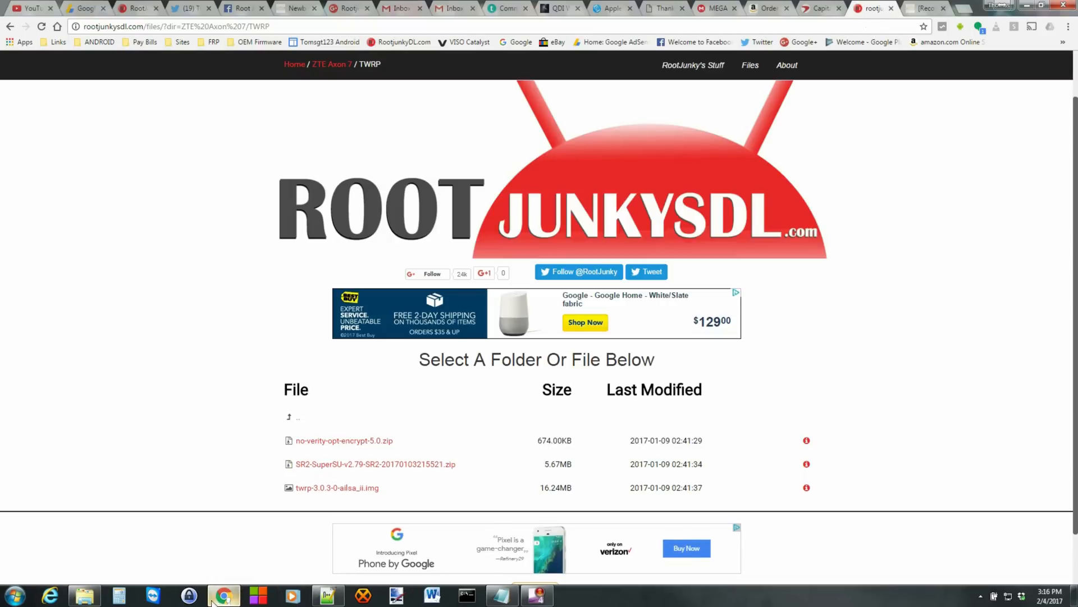
- Copy the SuperSU zip and TWRP image from the TWRP folder of the Axon 7 files
click(85, 595)
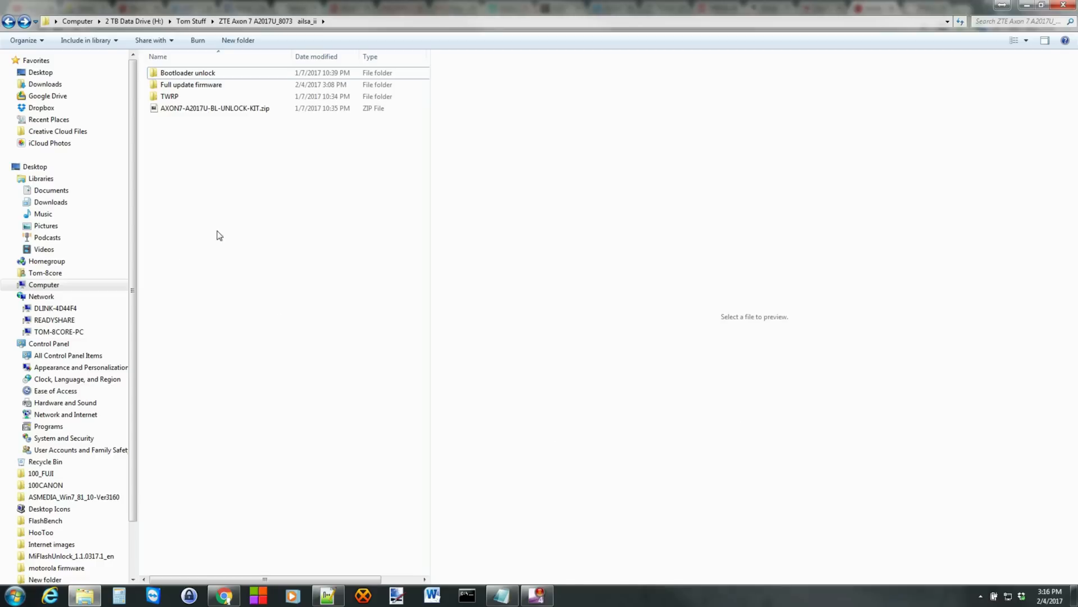
click(170, 96)
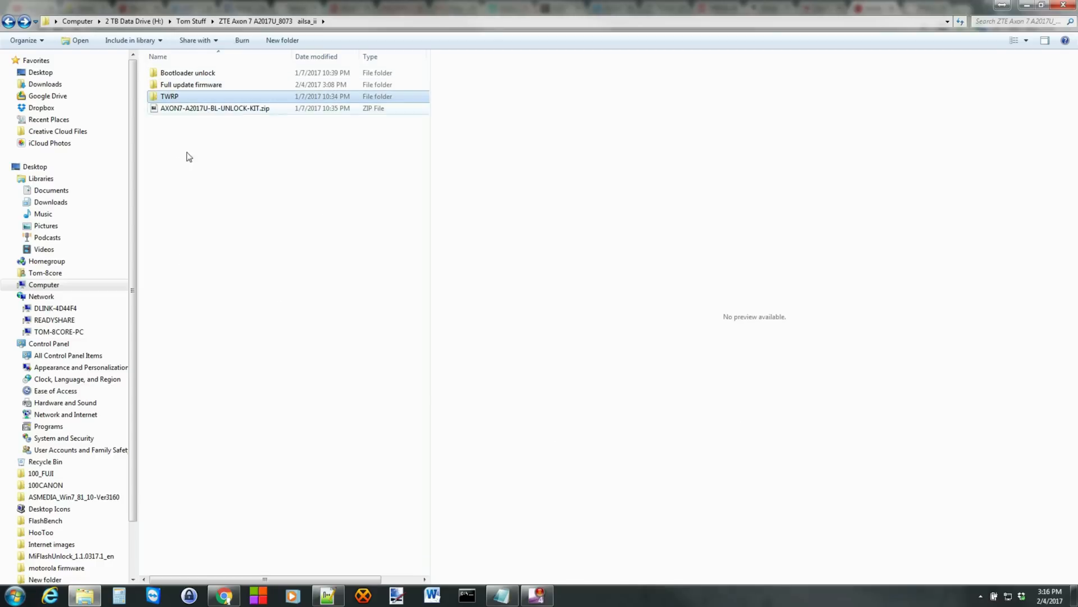
double_click(170, 97)
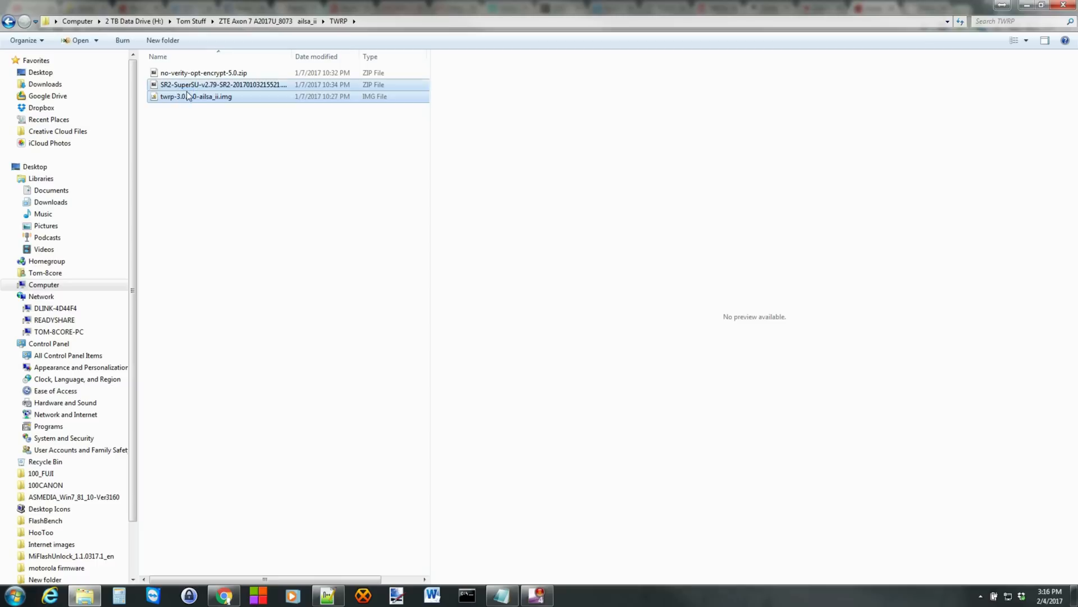
right_click(186, 97)
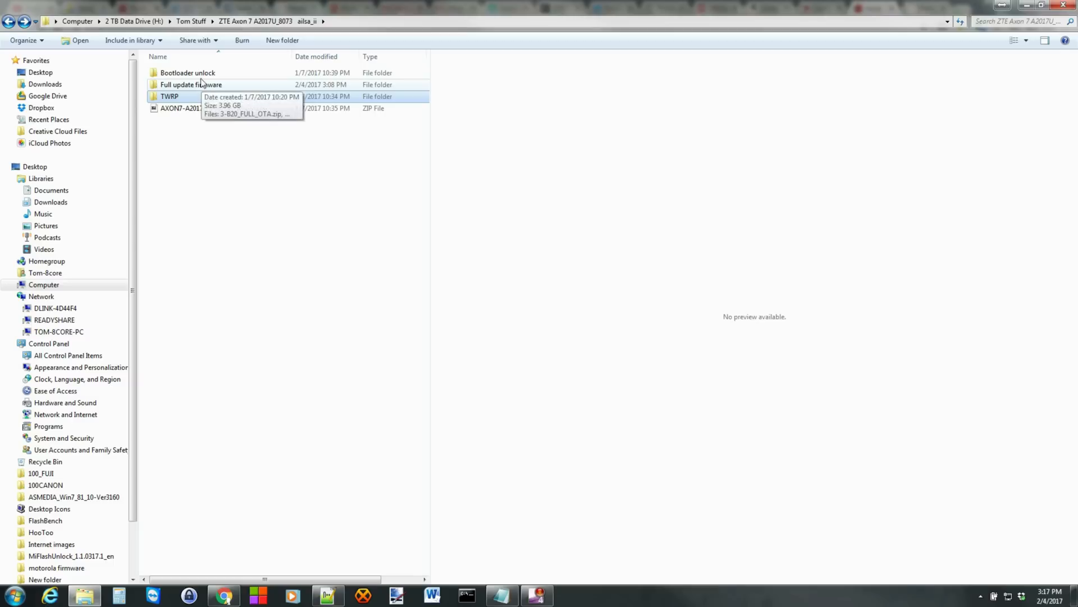
- Enter the Bootloader unlock folder with adb and fastboot and bring up its context menu
double_click(188, 72)
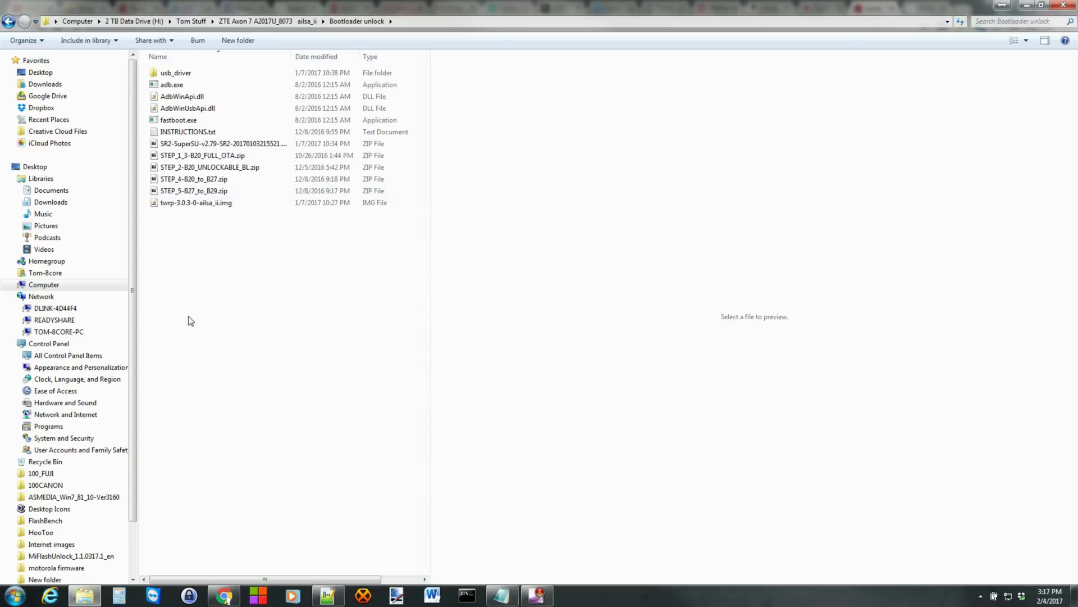
right_click(191, 320)
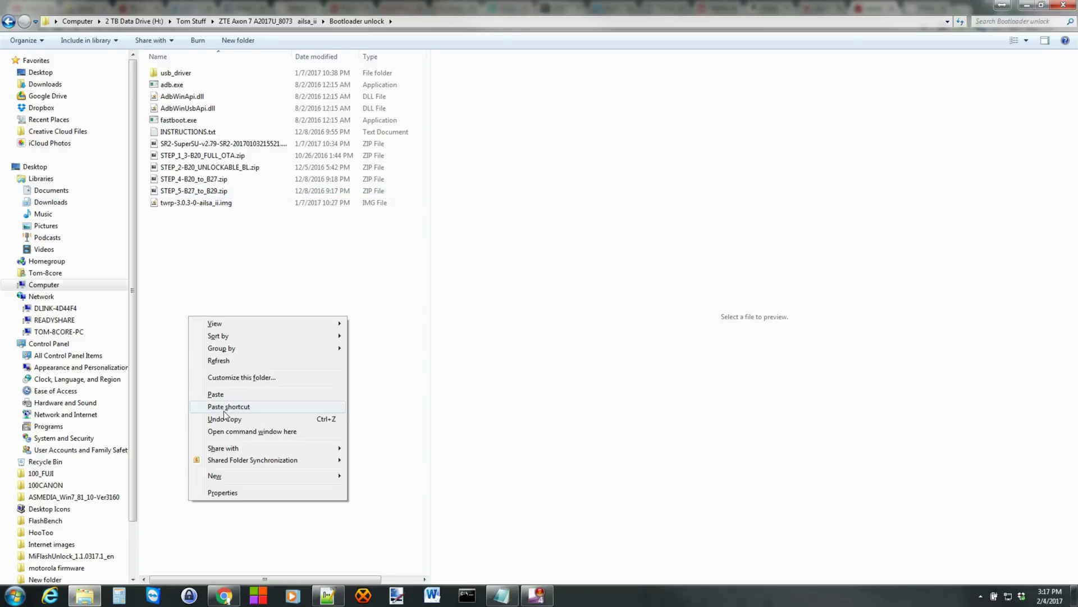
- In a command window here, run fastboot devices then fastboot flash recovery with the twrp img
click(251, 431)
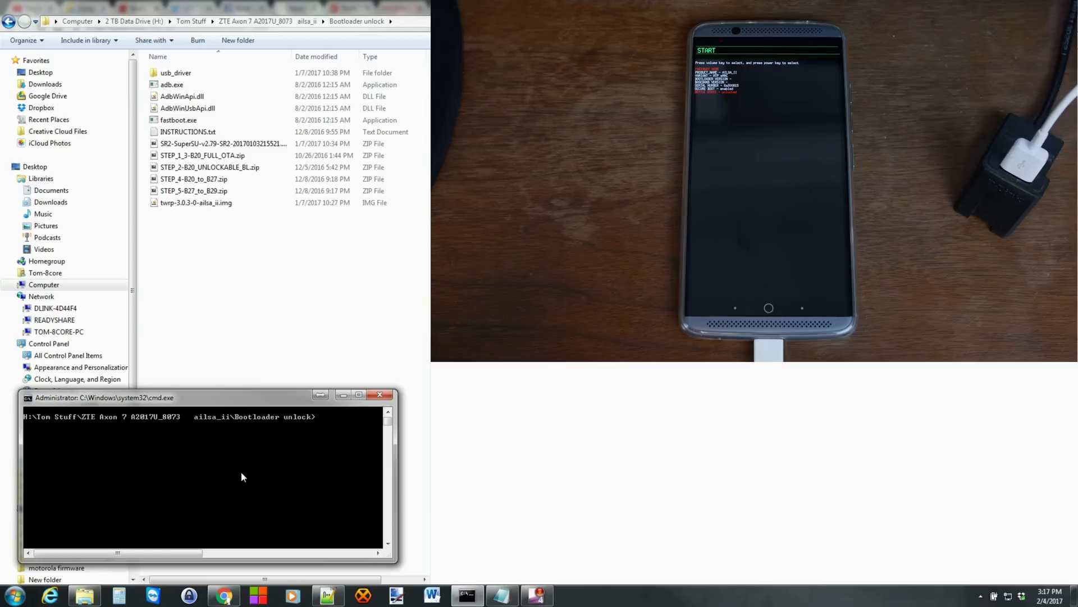
text(fastboot device)
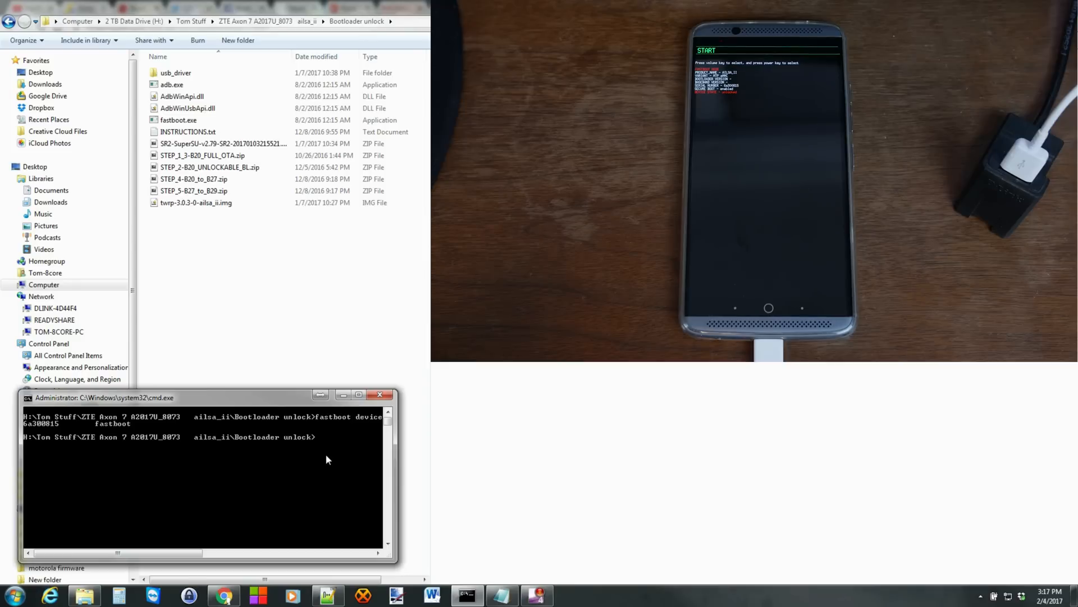
text(fastboot flash recovery)
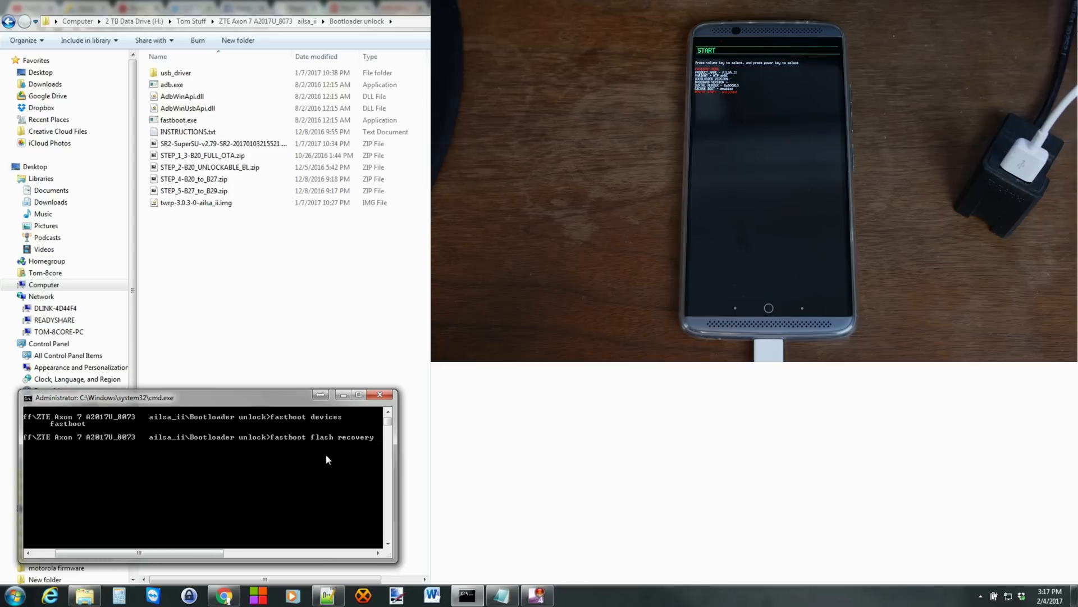
mouse_move(343, 440)
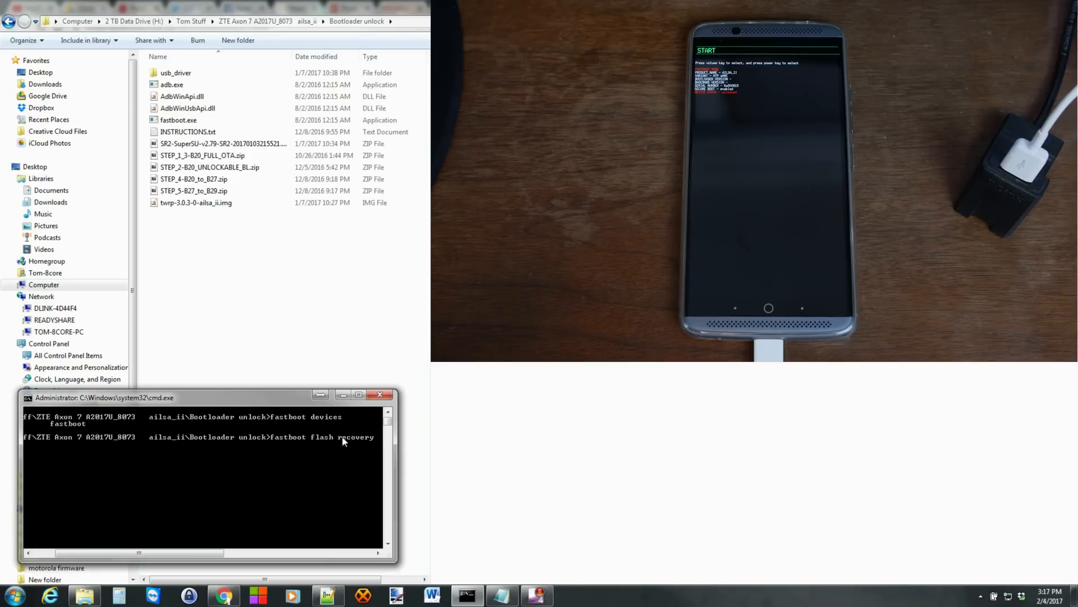
click(195, 202)
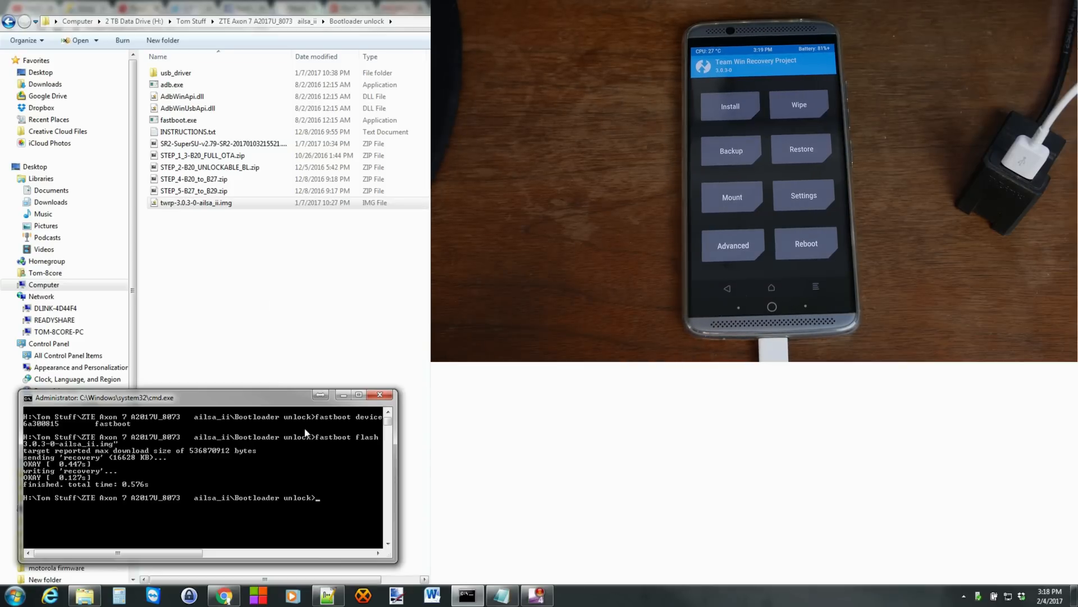
- After fastboot reports OKAY and TWRP boots, bring up options back in the folder window
right_click(195, 202)
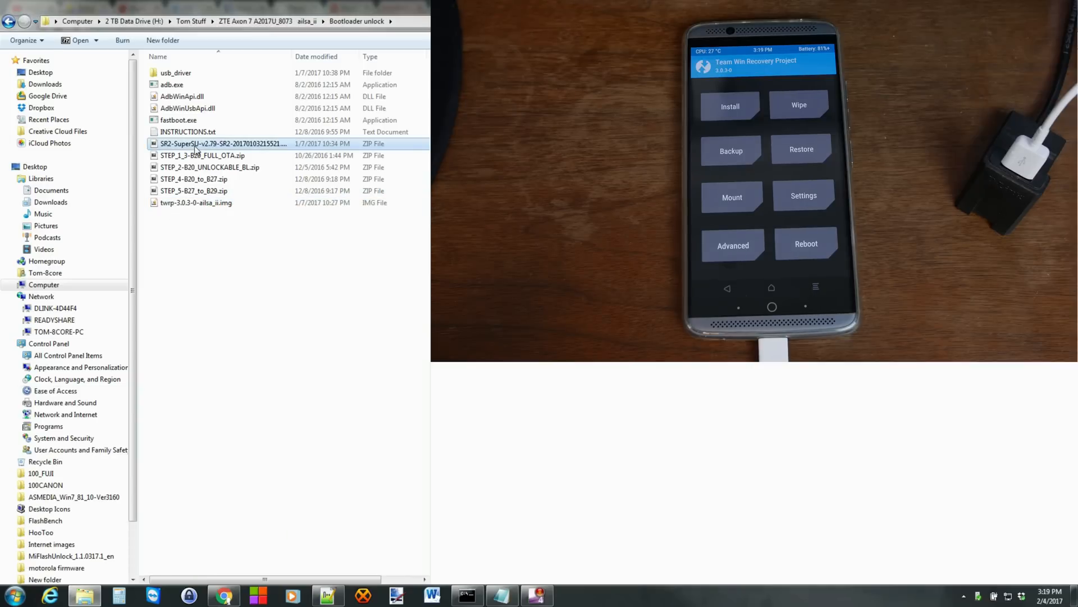
- Copy the SR2-SuperSU zip and paste it onto the ZTE A2017U's Micro SD card
right_click(221, 143)
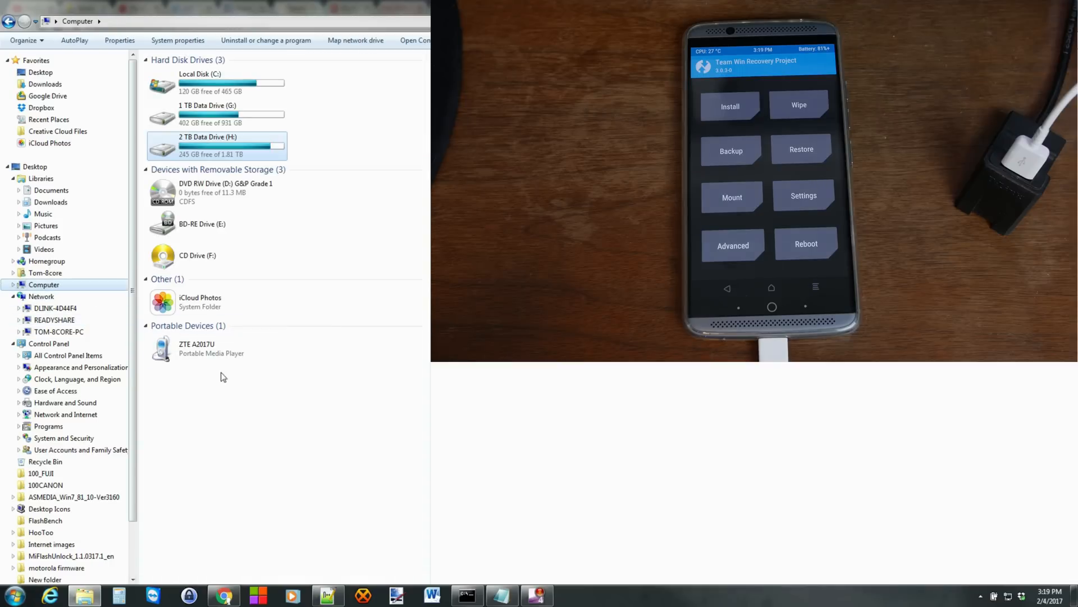
double_click(200, 348)
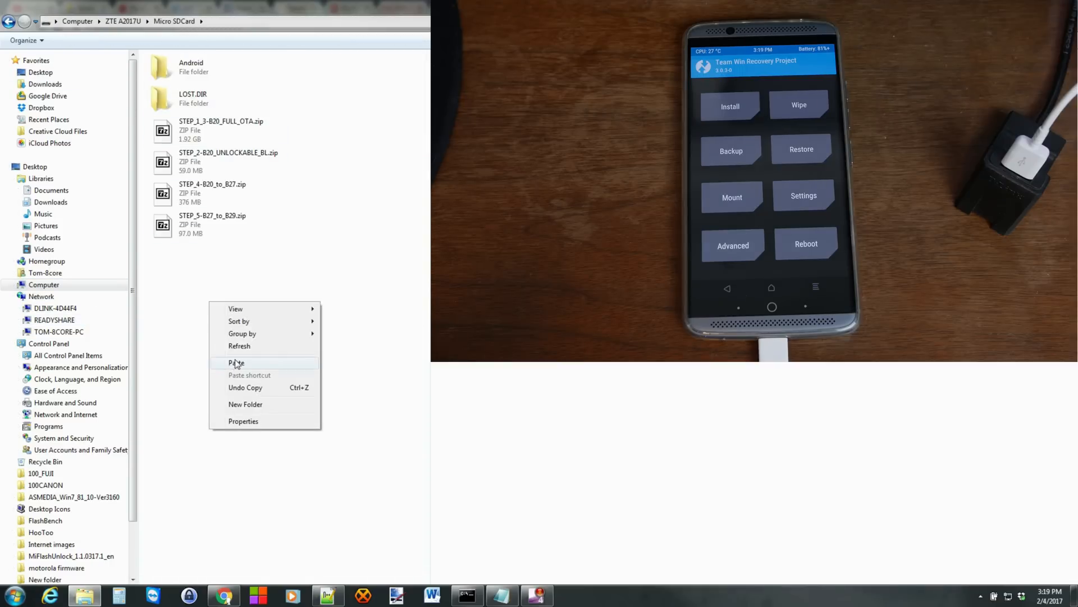
click(236, 363)
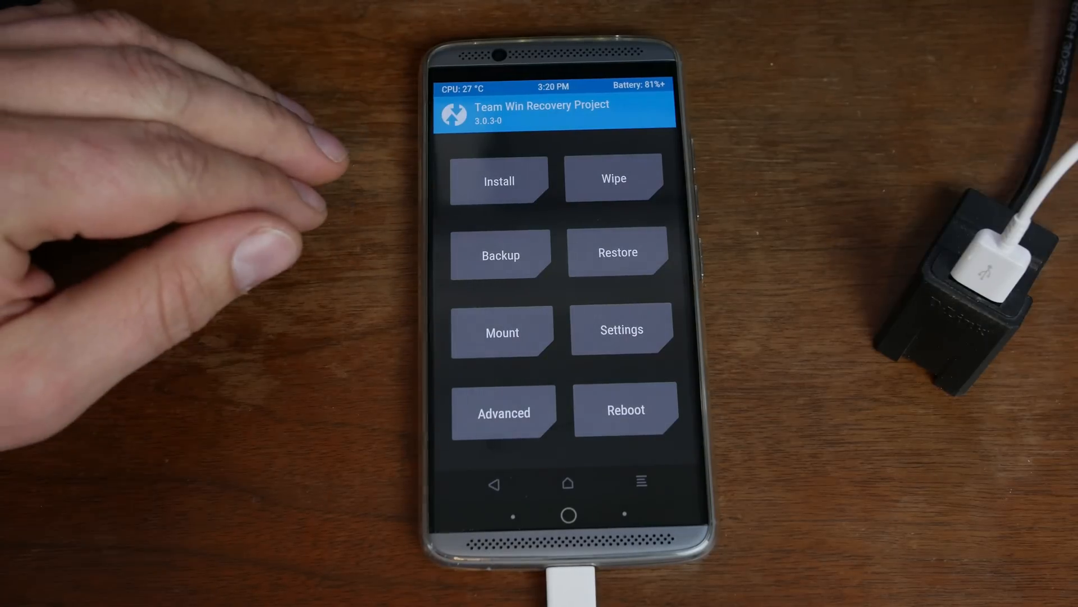
click(501, 255)
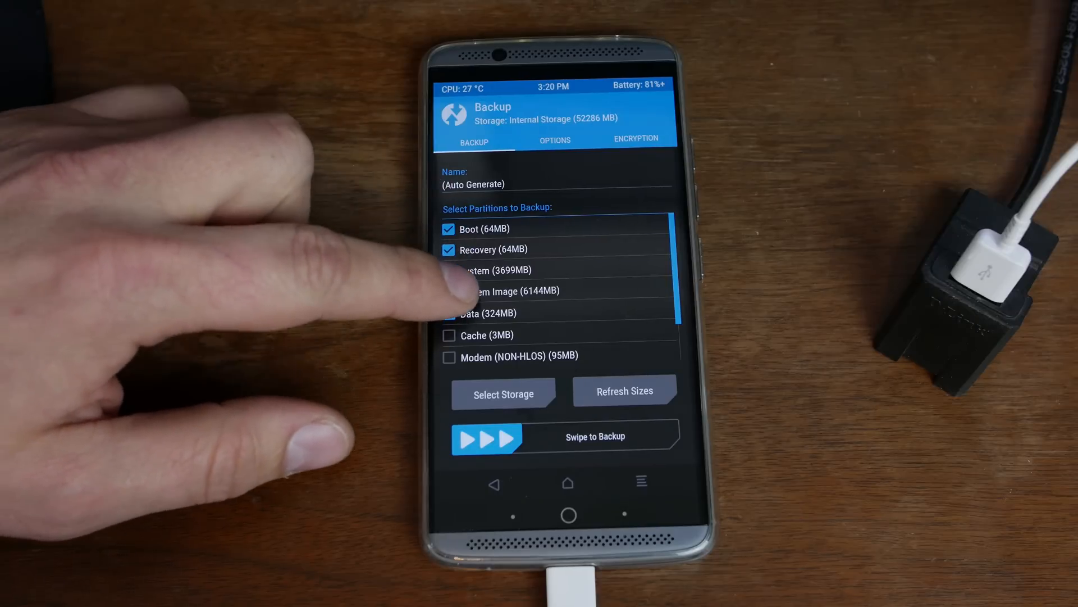
click(448, 271)
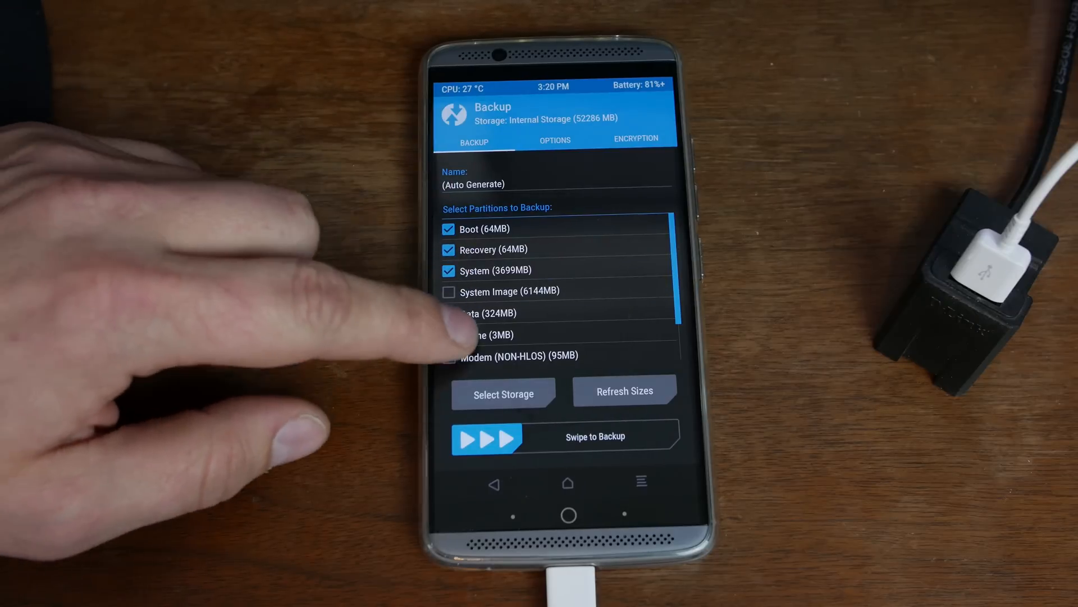
scroll(down, 3)
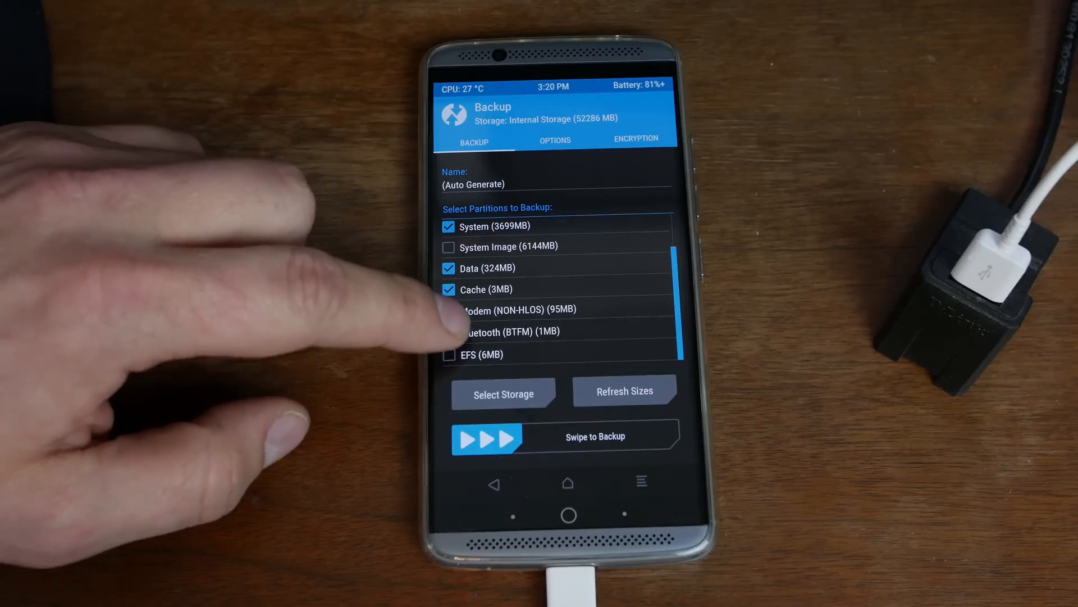
scroll(down, 3)
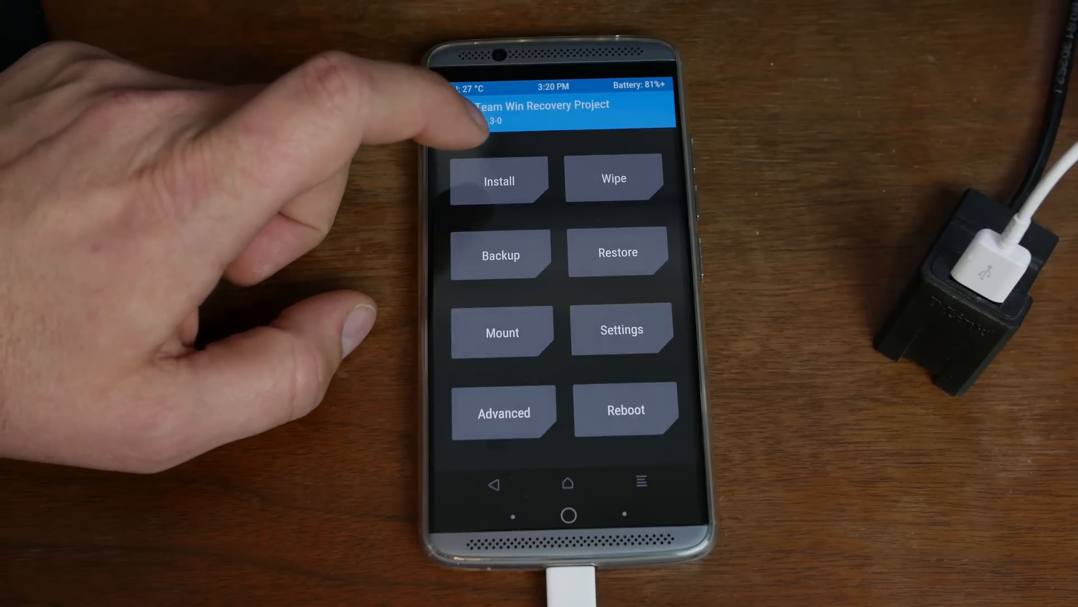
- Install the SR2-SuperSU zip from Micro SDCard storage and swipe to confirm the flash
click(499, 181)
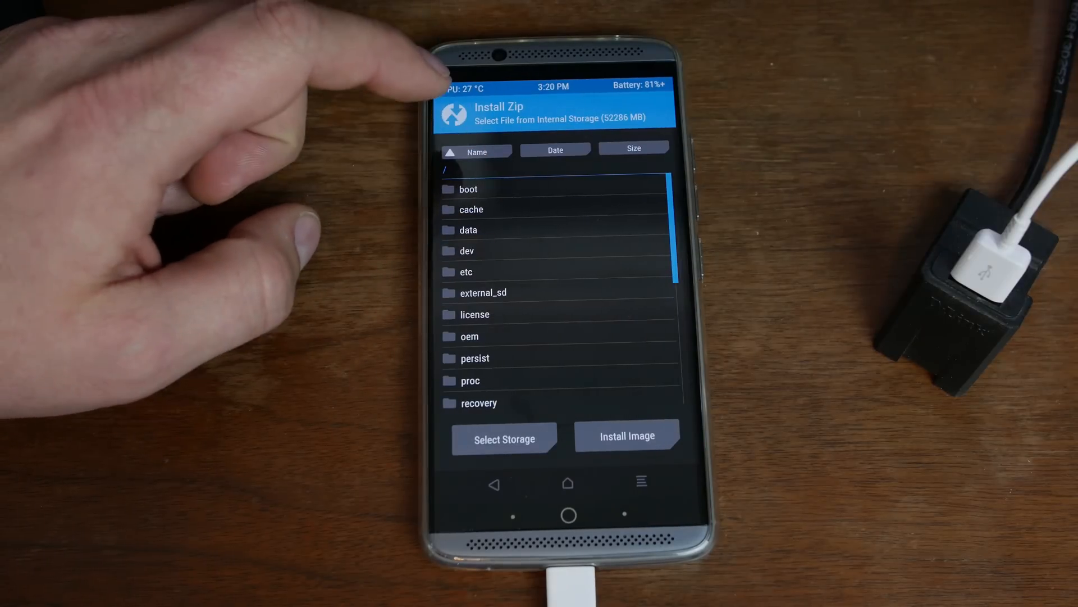
click(504, 439)
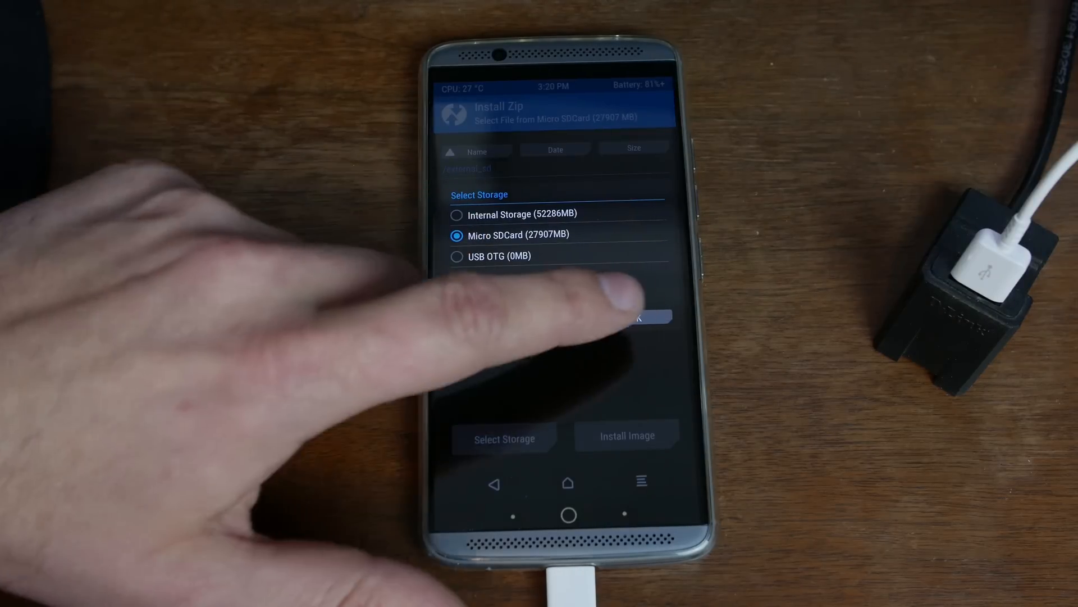
click(641, 317)
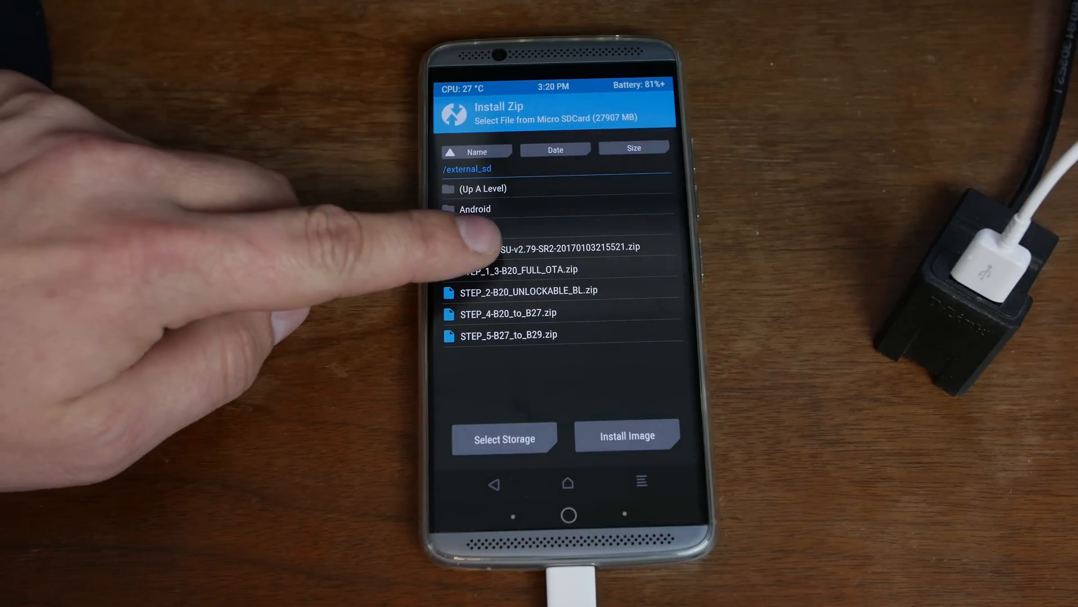
click(558, 246)
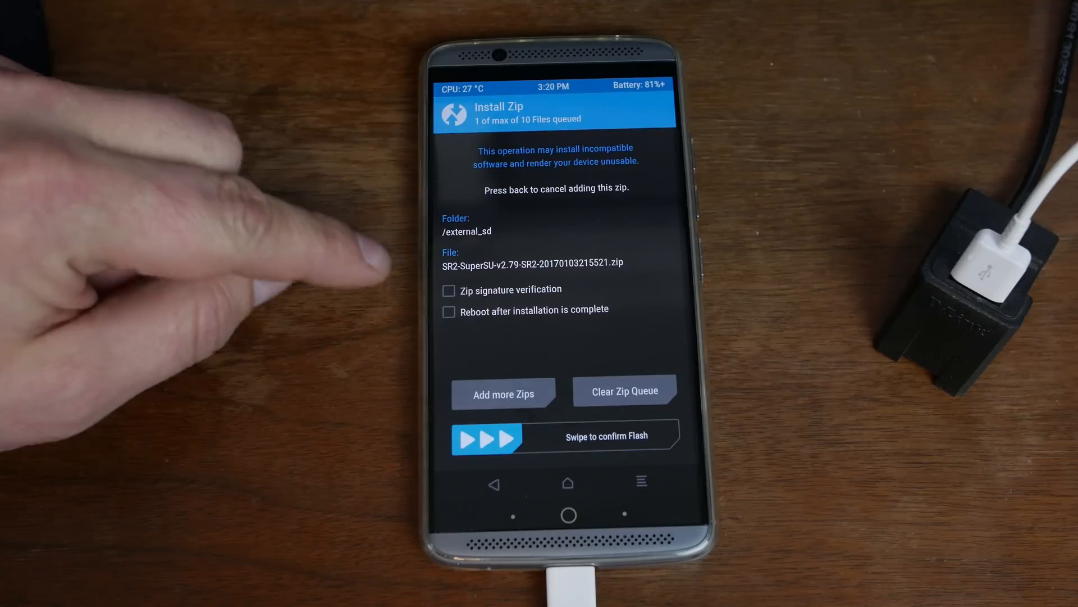
drag(482, 438, 661, 438)
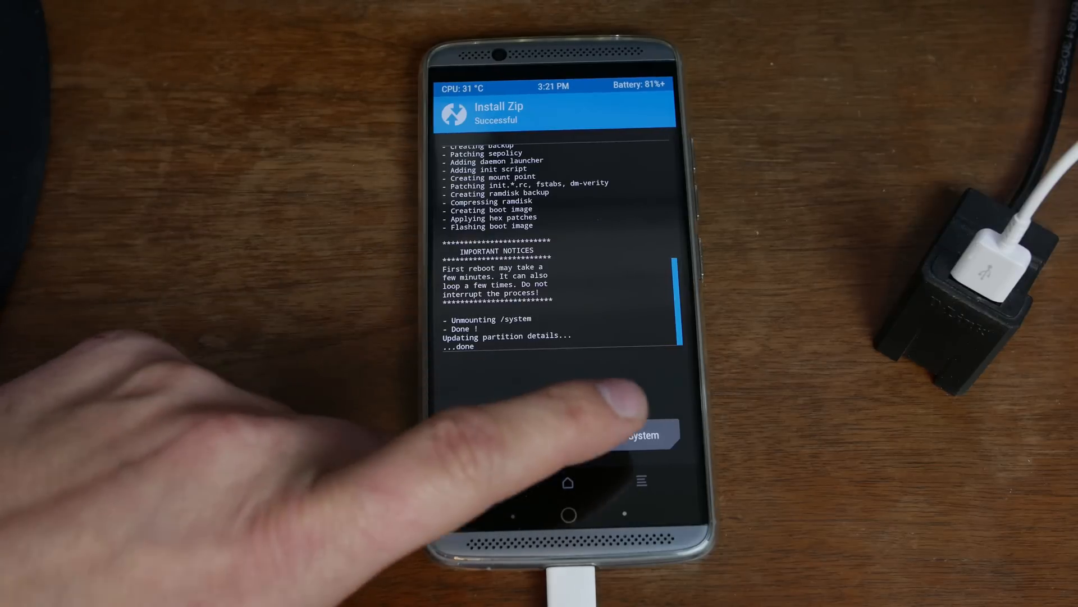
- Reboot System from TWRP so the phone boots to the Android home screen
click(640, 436)
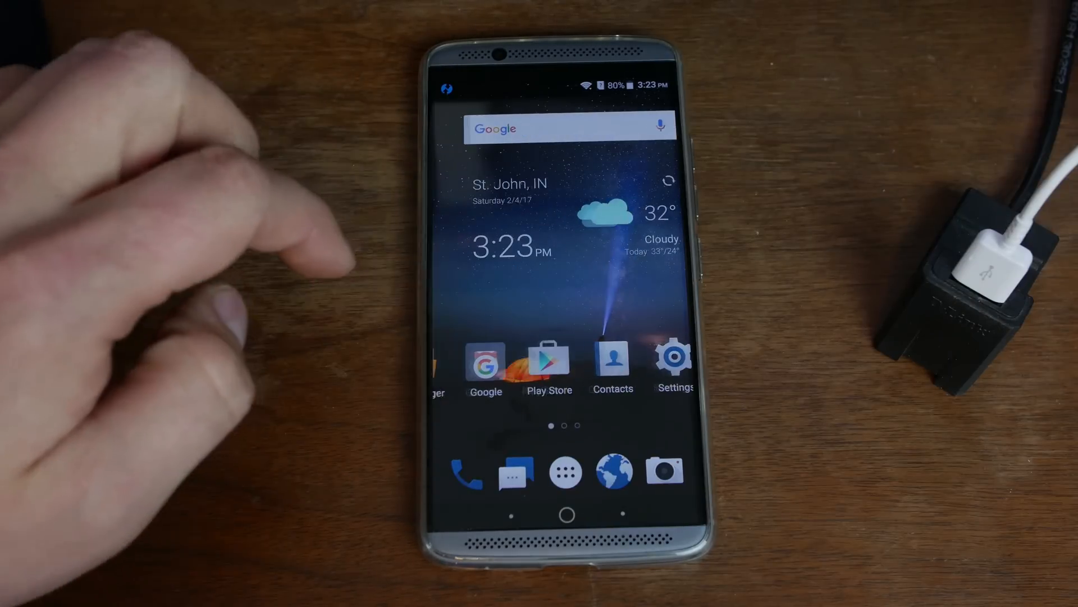
- Launch SuperSU from the app drawer and choose a user mode past its welcome screen
click(565, 473)
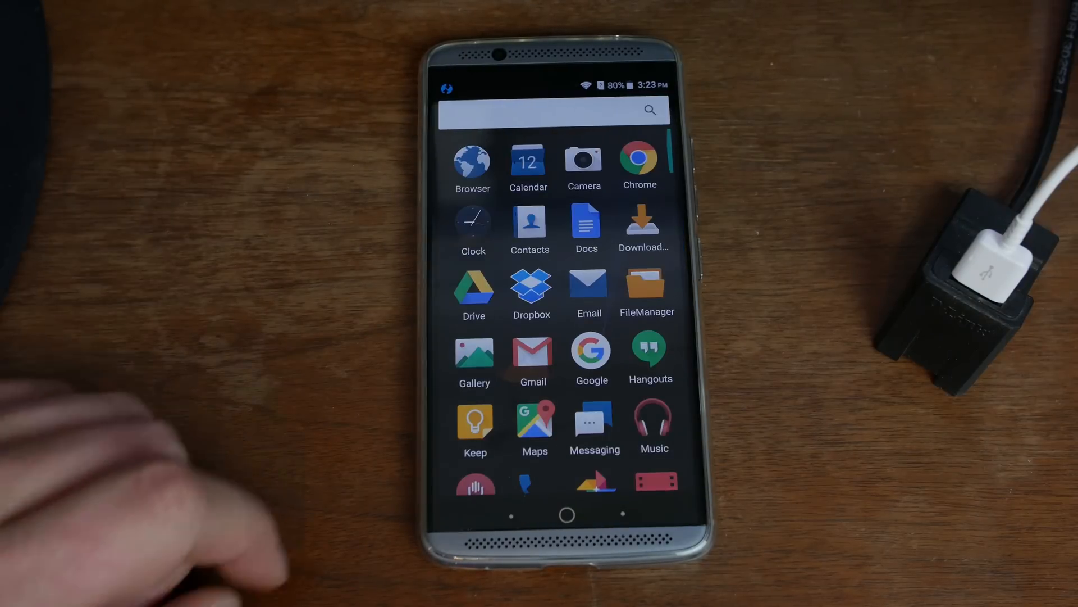
scroll(down, 3)
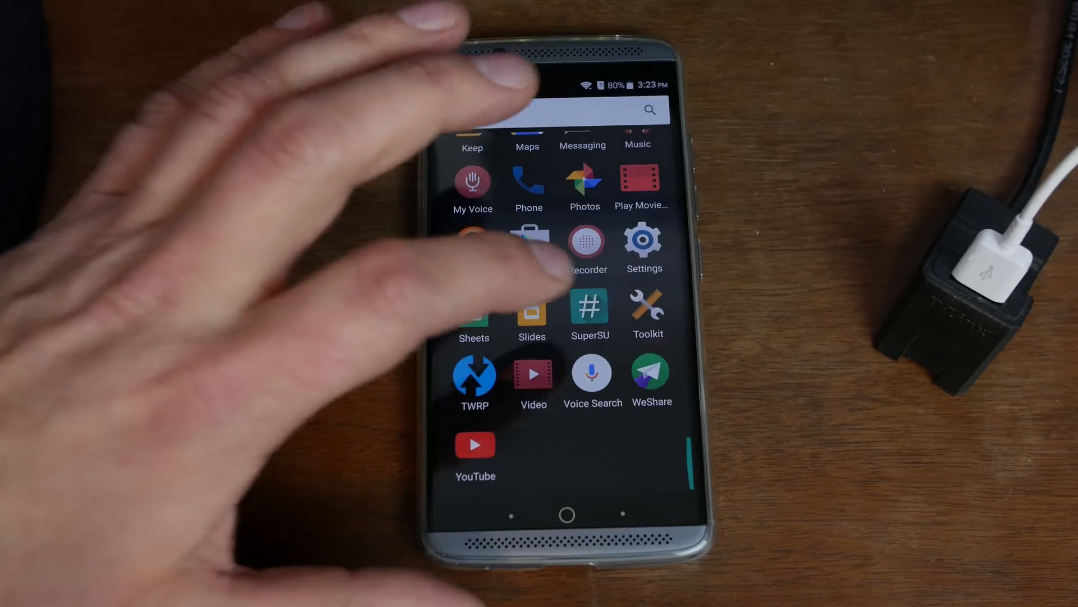
click(590, 308)
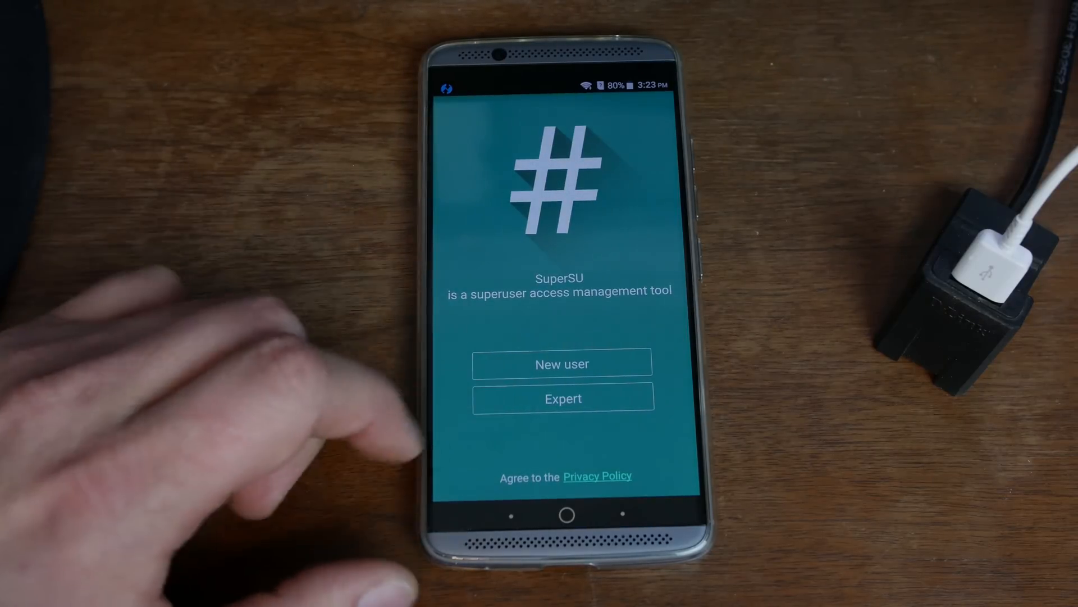
click(561, 363)
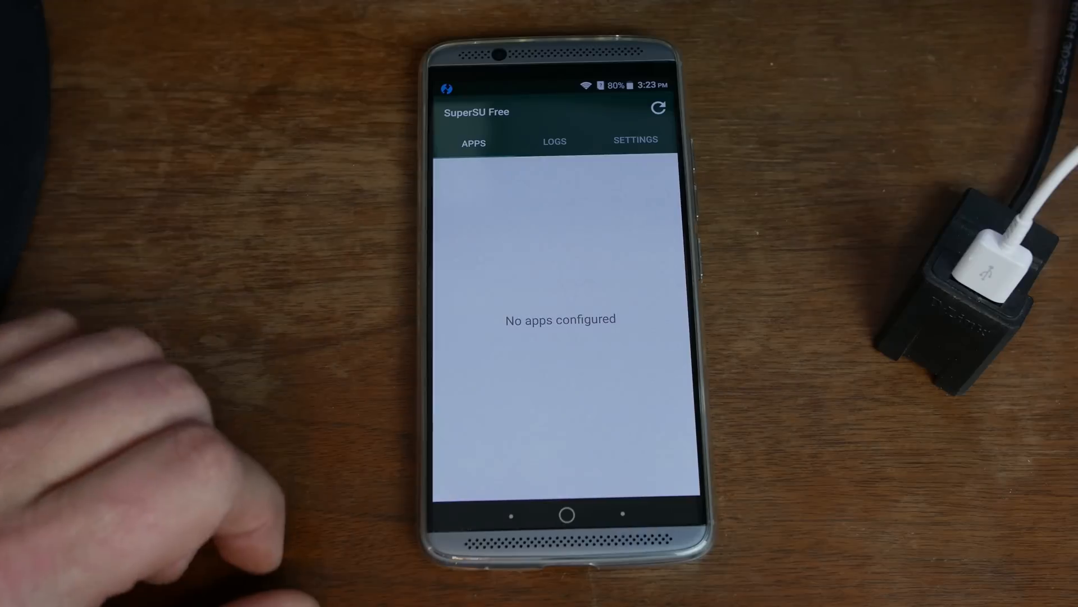